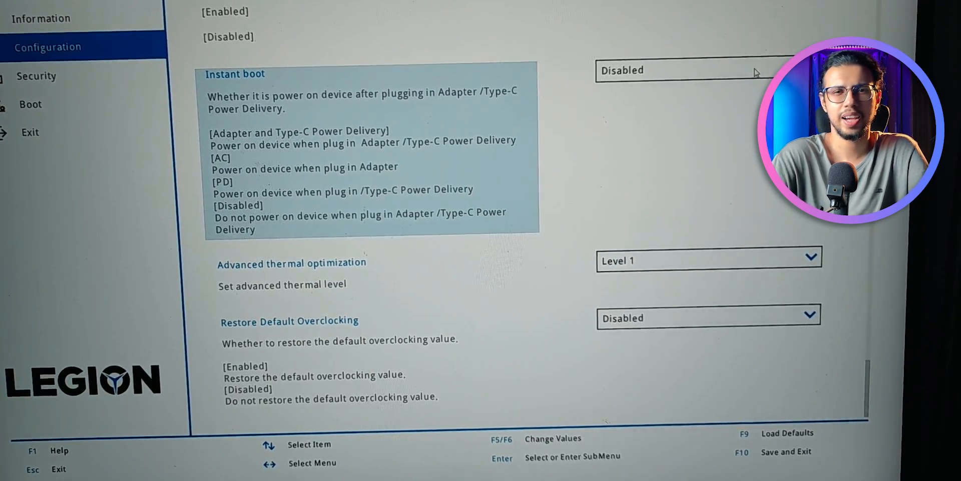
Choose 'Adapter and Type-C Power Delivery' as the Instant boot option
left_click(681, 70)
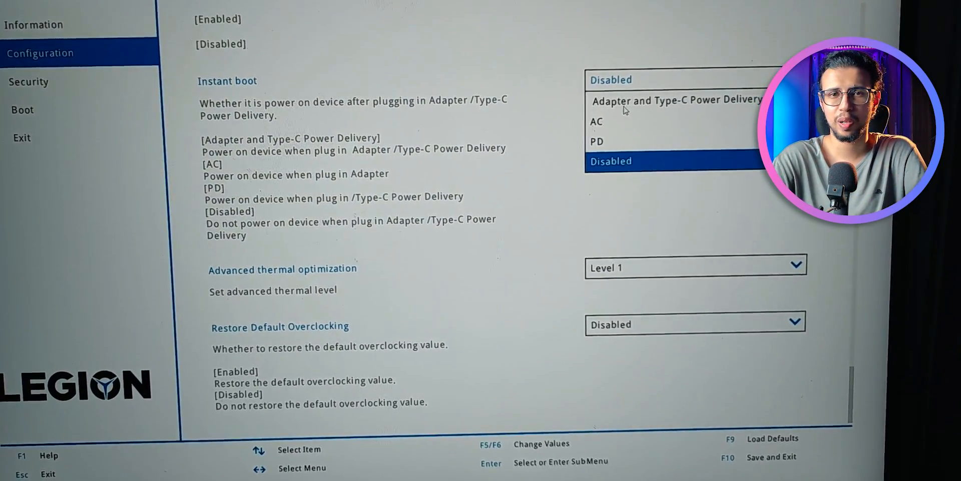
left_click(596, 121)
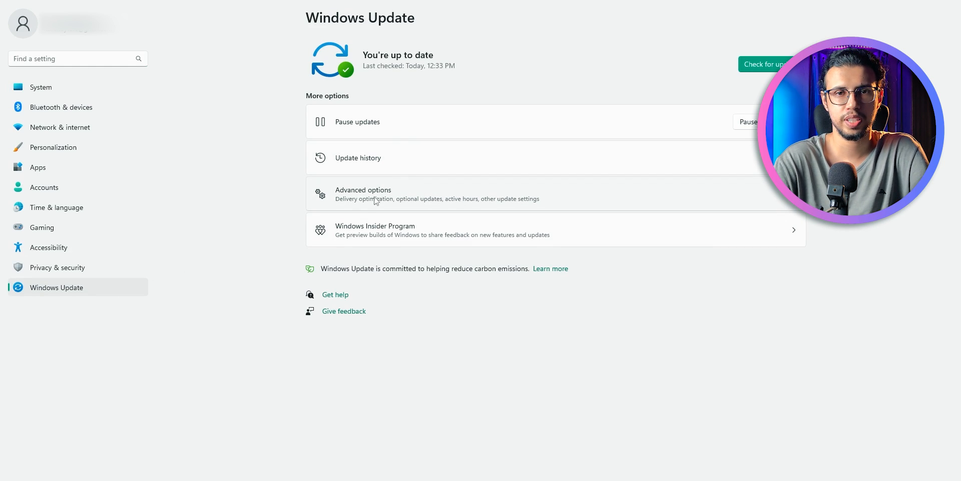
Restart from Recovery's Advanced startup into UEFI Firmware Settings
left_click(363, 193)
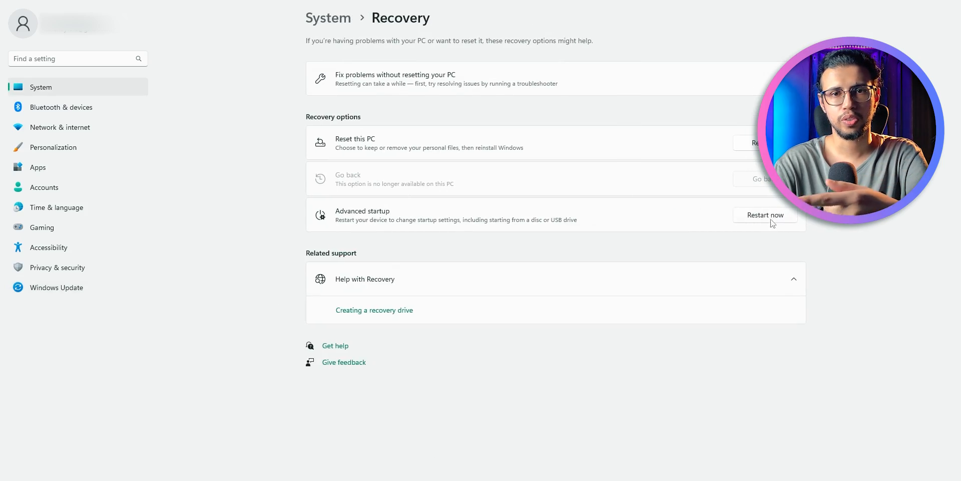
left_click(764, 215)
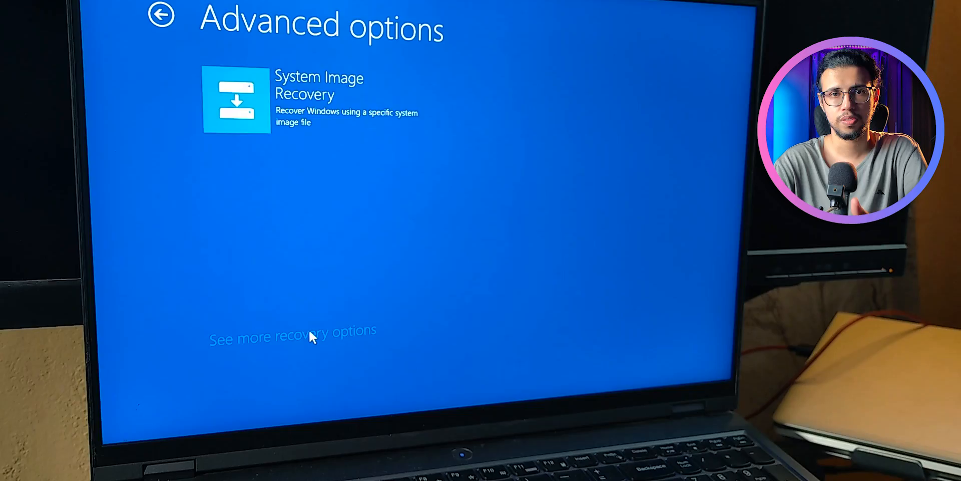
left_click(293, 329)
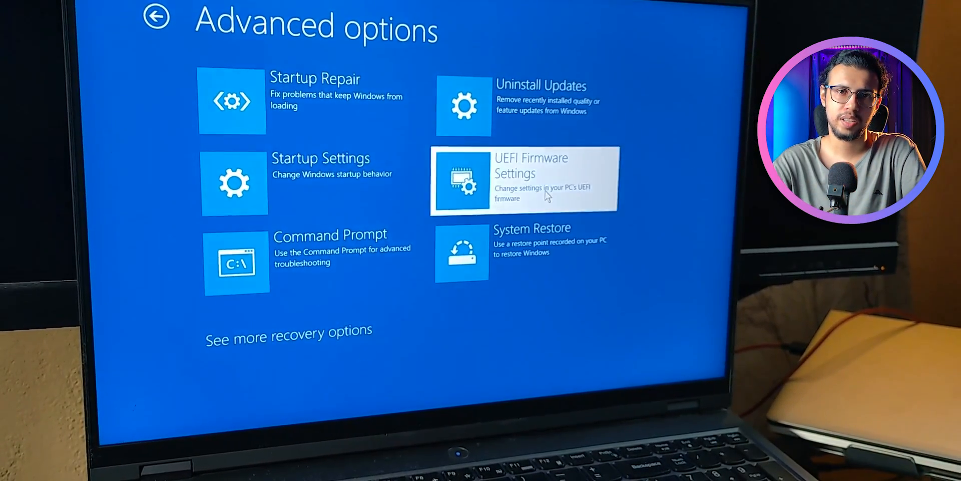
left_click(520, 181)
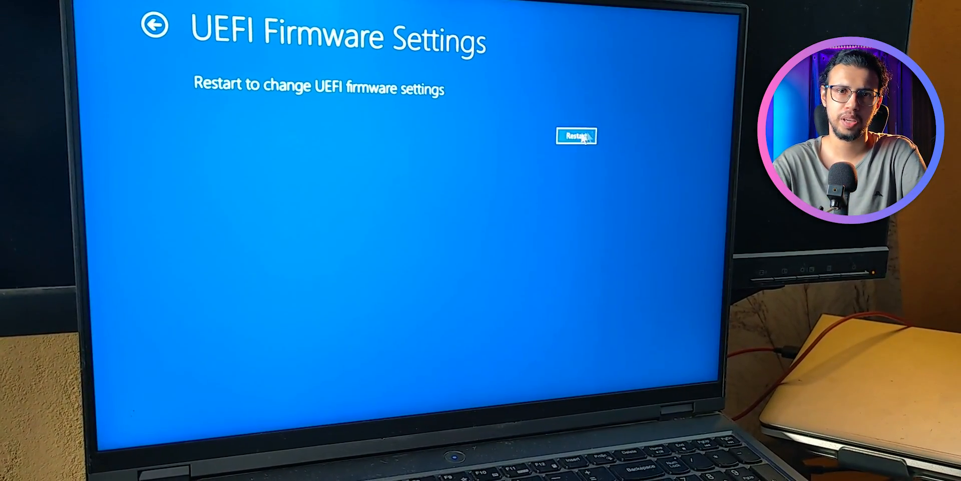
left_click(575, 136)
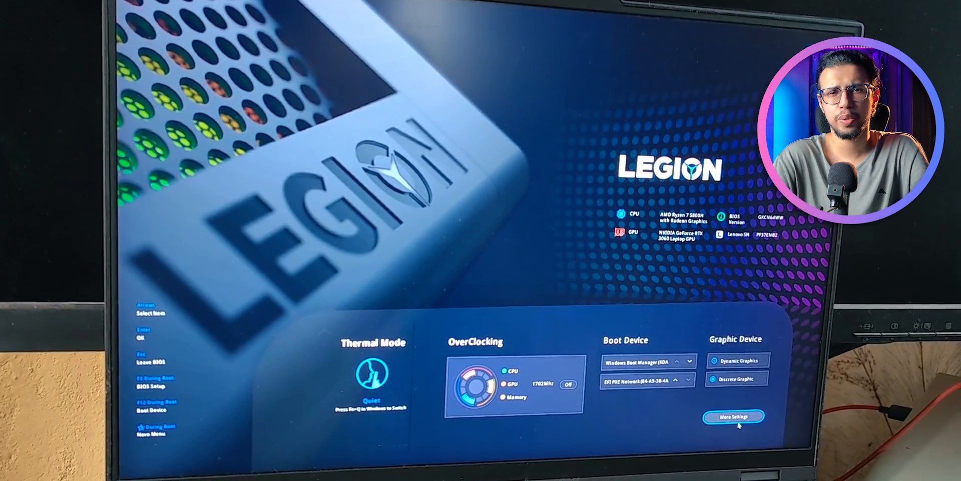
Enter More Settings and browse the Security and Configuration pages
left_click(732, 417)
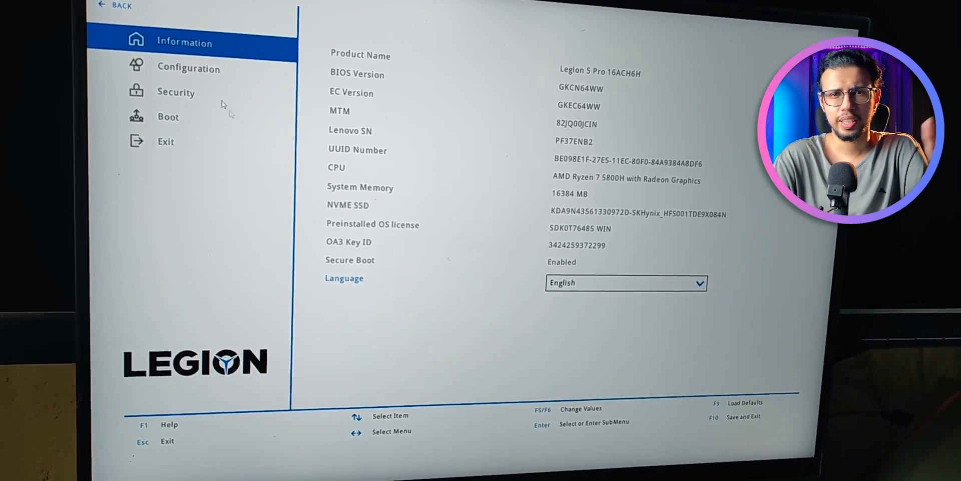
left_click(176, 92)
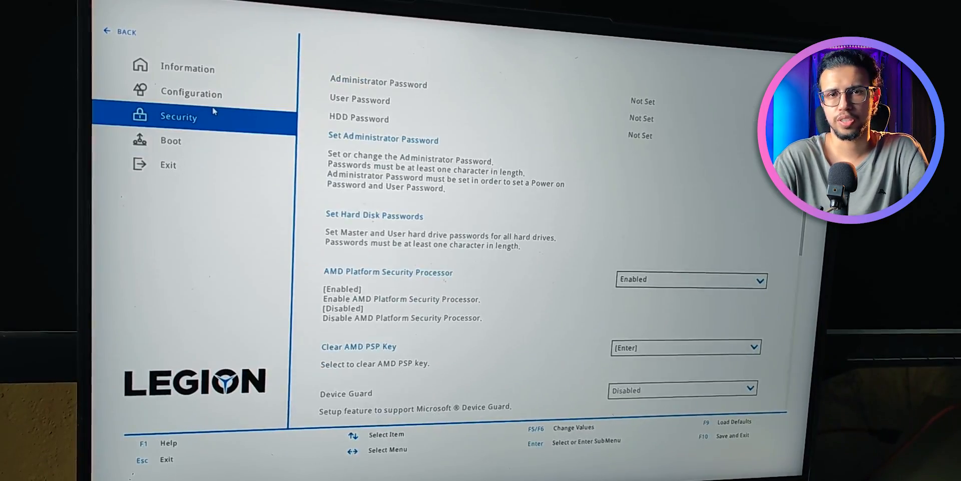
left_click(190, 93)
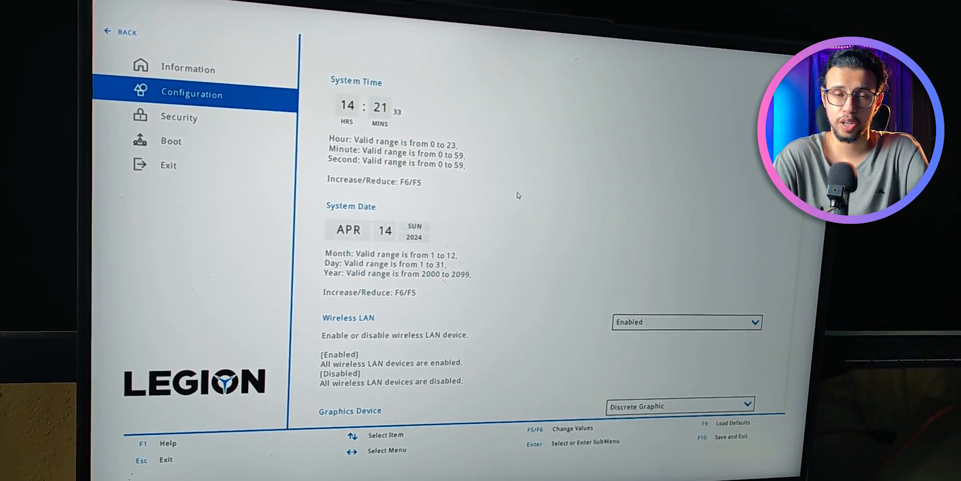